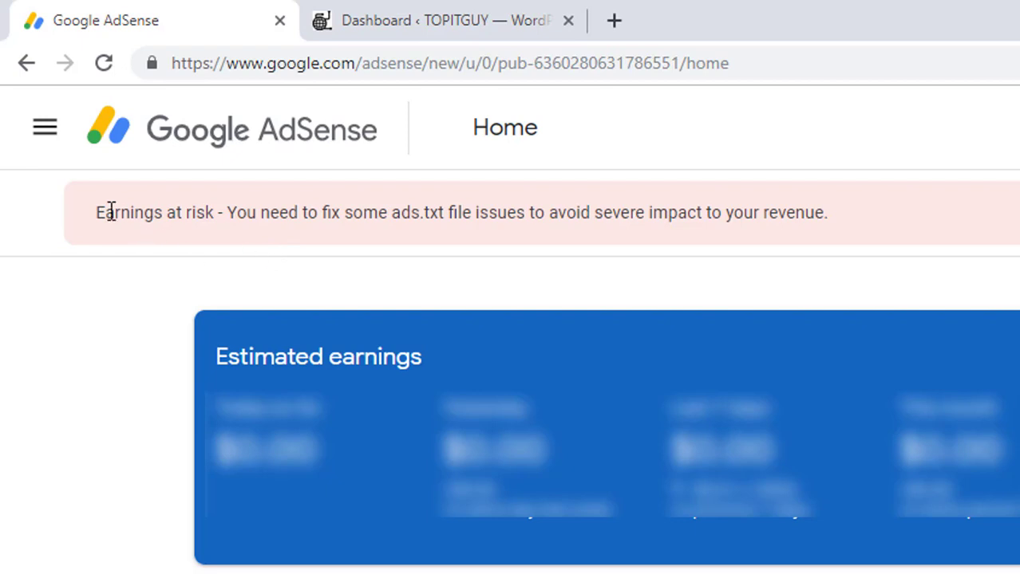
# Highlight the ads.txt earnings-at-risk warning text in the AdSense alert banner.
pyautogui.moveTo(95, 212); pyautogui.dragTo(603, 212)
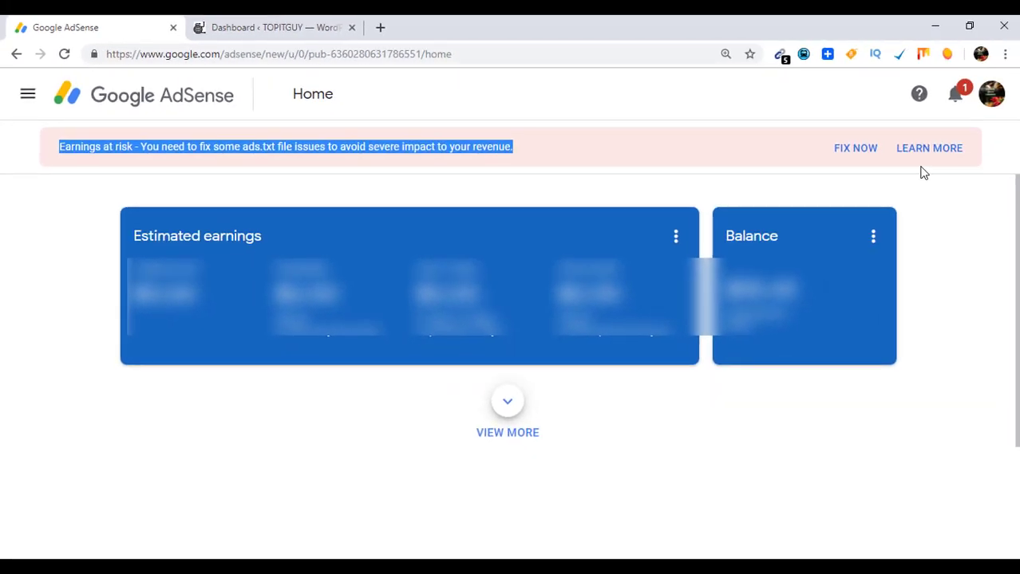
pyautogui.moveTo(855, 147)
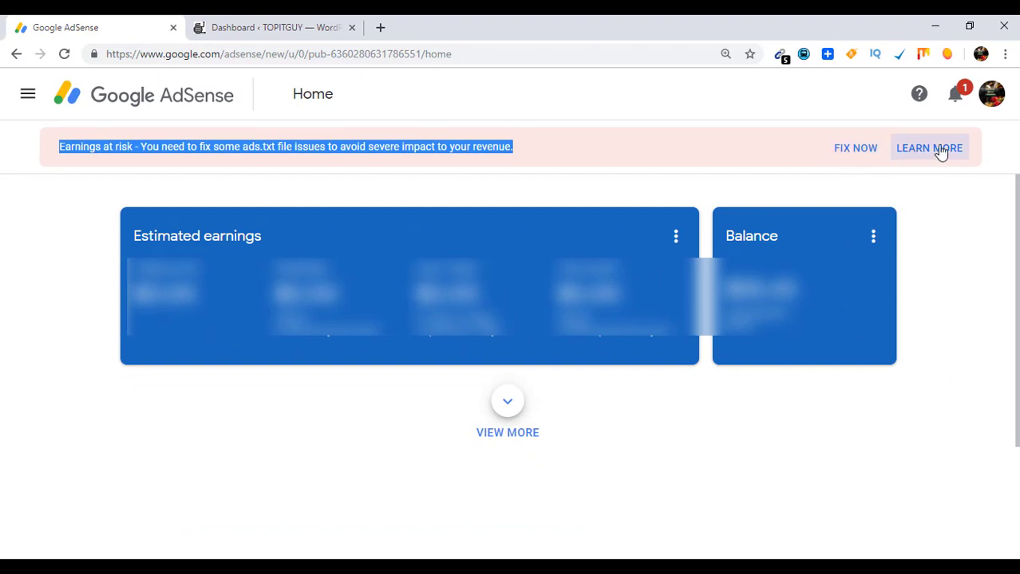
pyautogui.moveTo(855, 149)
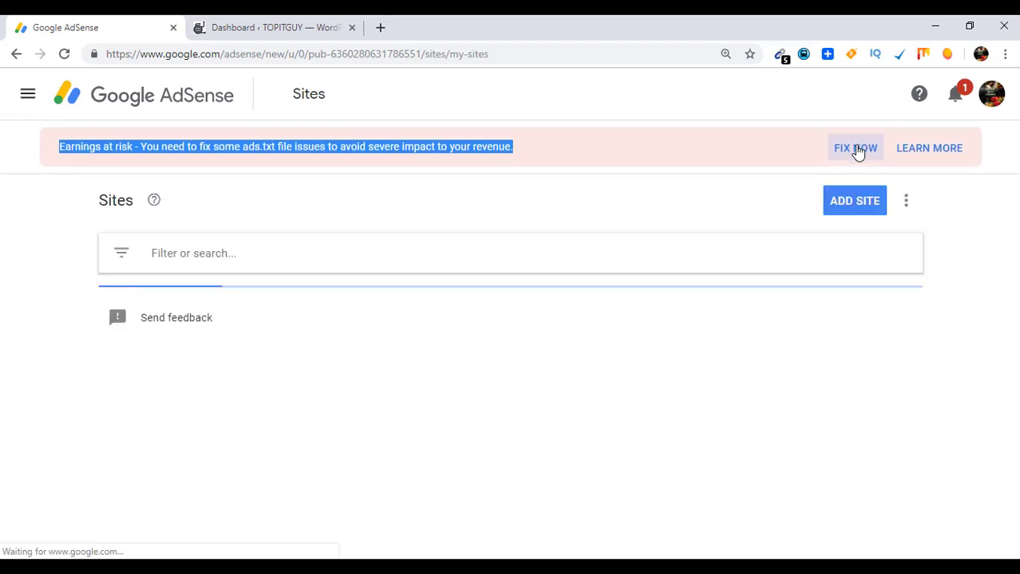
# Expand the 'Create an ads.txt file for 1 site' card for indianfoodchannel.in.
pyautogui.click(856, 147)
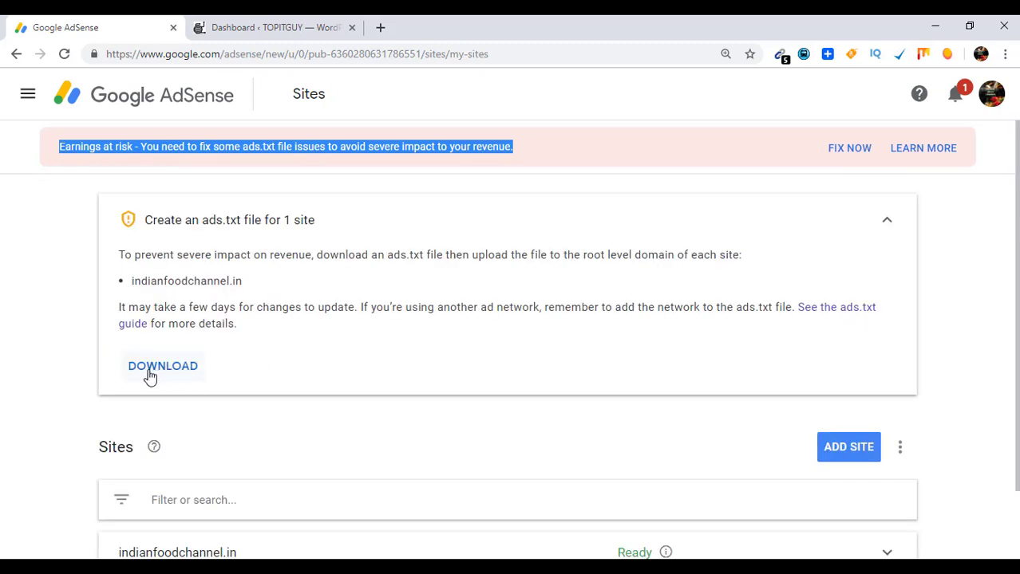
pyautogui.moveTo(538, 345)
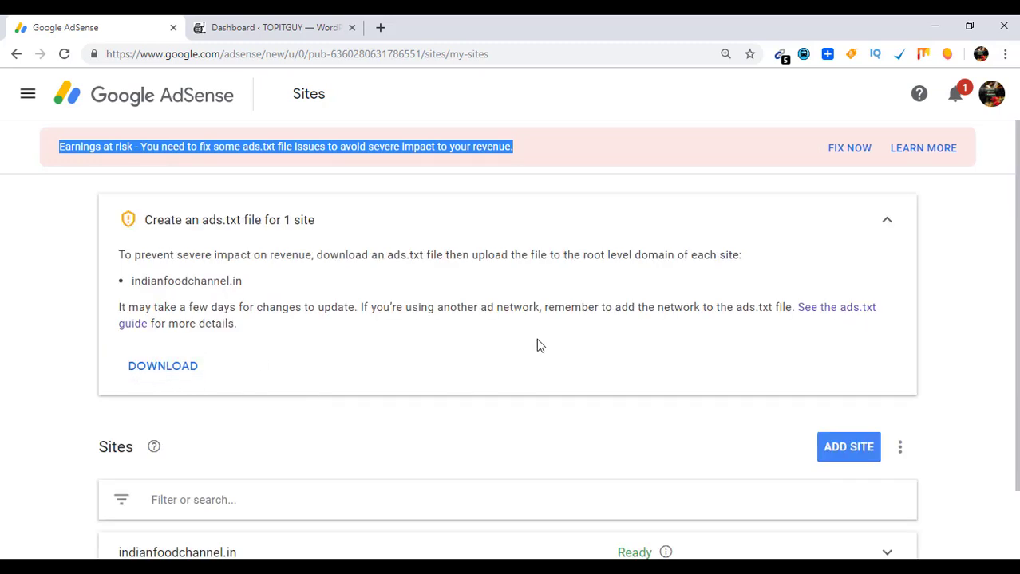
pyautogui.moveTo(933, 172)
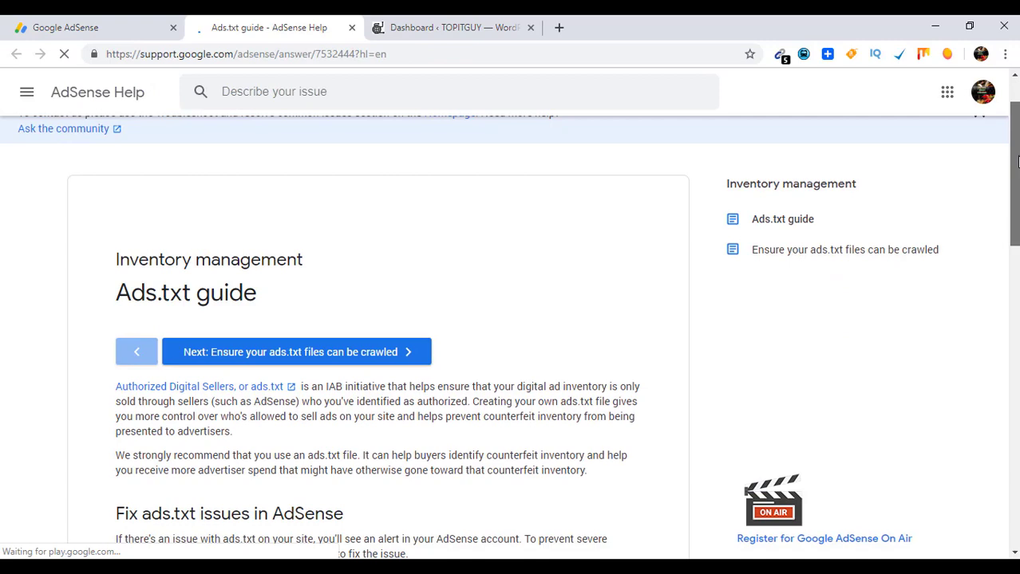
# Select the example google.com publisher line in the ads.txt guide's publisher-ID section.
pyautogui.scroll(-3)
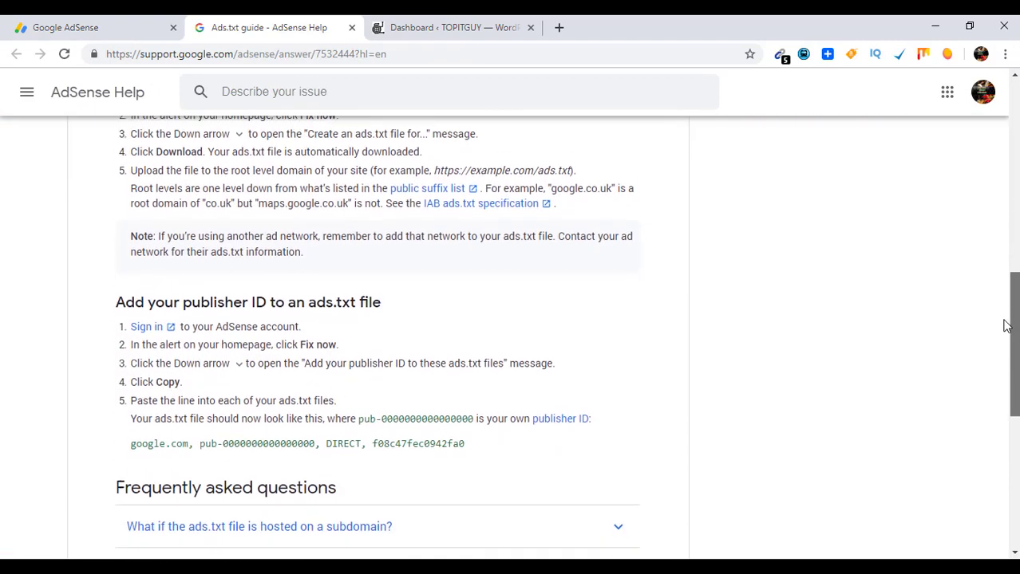
pyautogui.scroll(-3)
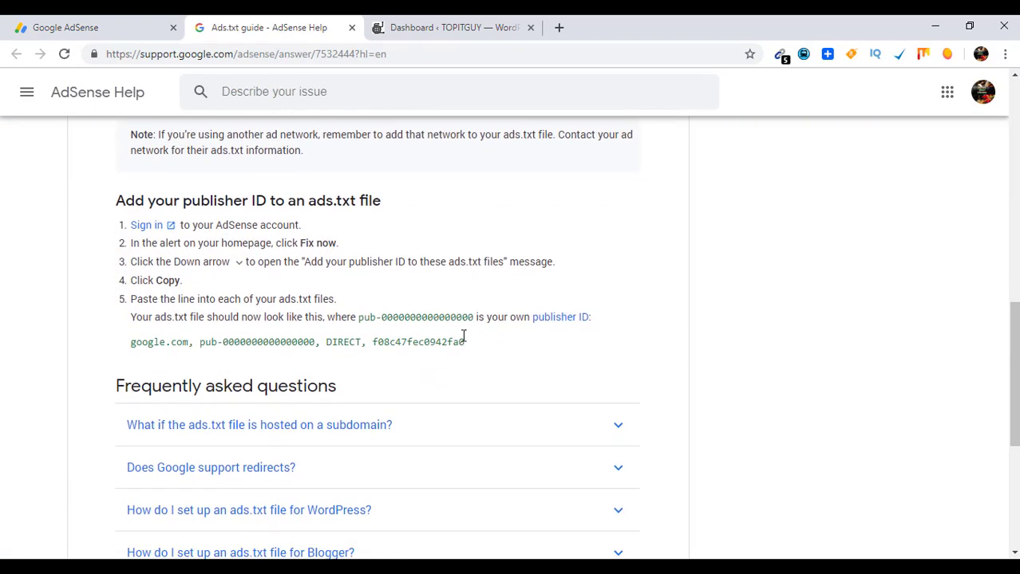
pyautogui.moveTo(247, 341); pyautogui.dragTo(466, 341)
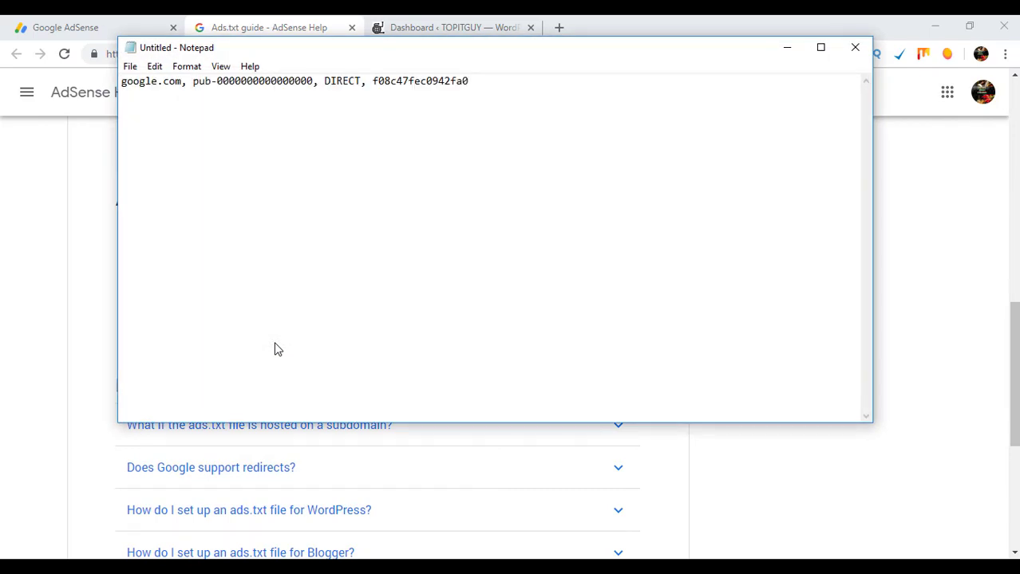
# Select the placeholder pub-ID zeros in the Notepad line, then return to the AdSense tab.
pyautogui.click(316, 79)
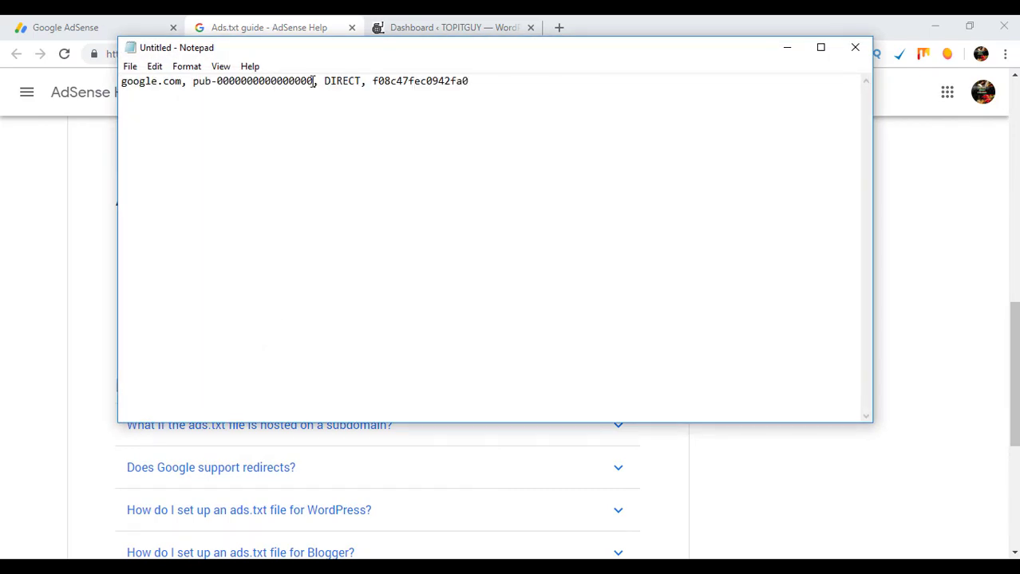
pyautogui.moveTo(217, 80); pyautogui.dragTo(313, 80)
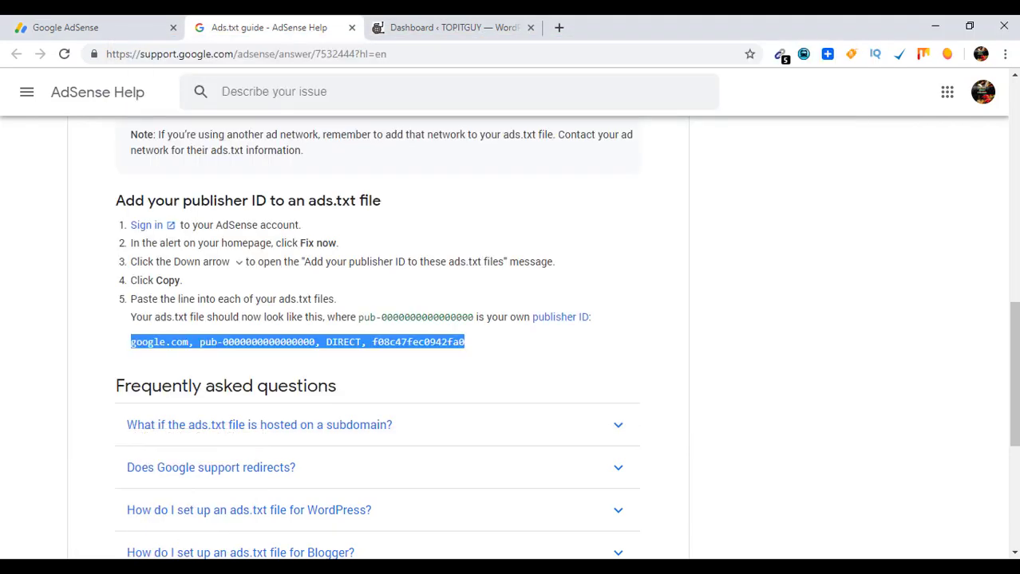
pyautogui.click(63, 27)
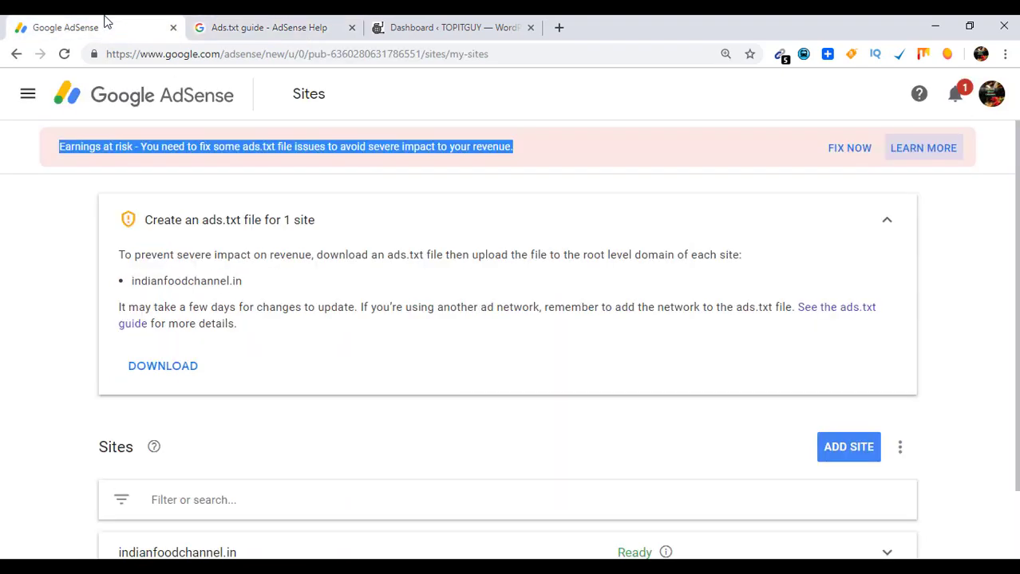
# Go to the AdSense Payments page showing the account's publisher ID.
pyautogui.click(27, 94)
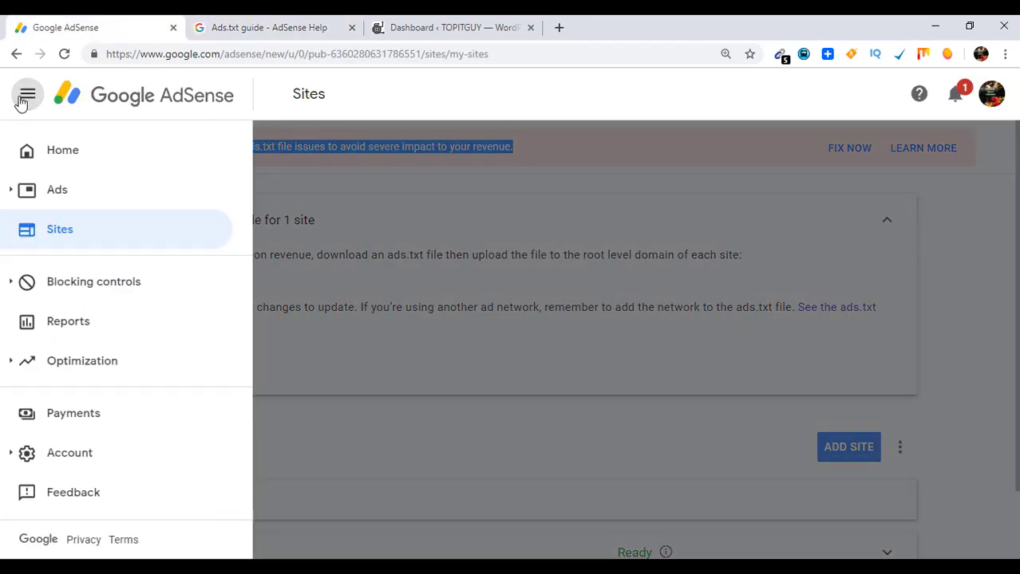
pyautogui.click(74, 413)
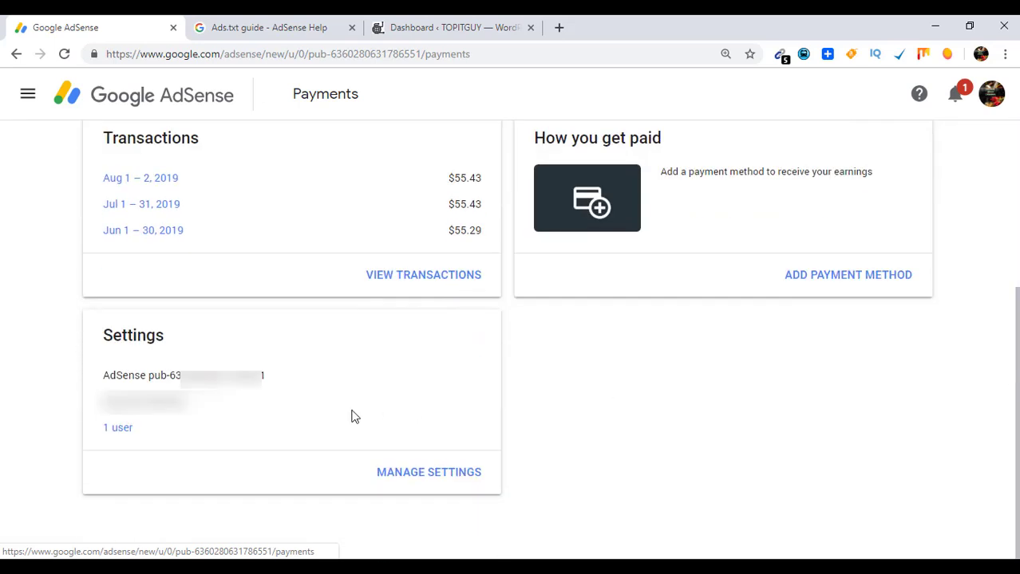
pyautogui.moveTo(269, 383)
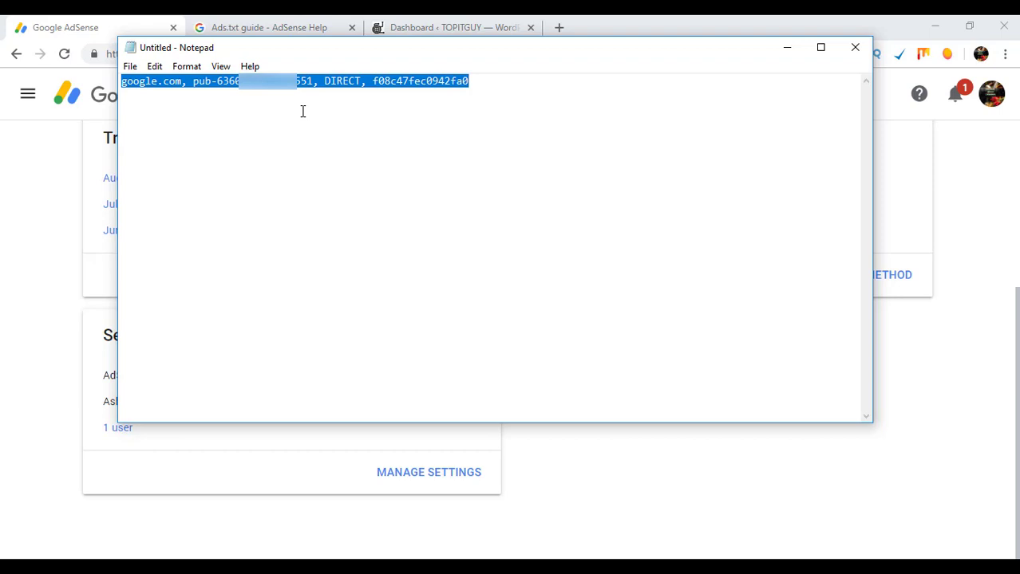
pyautogui.moveTo(396, 32)
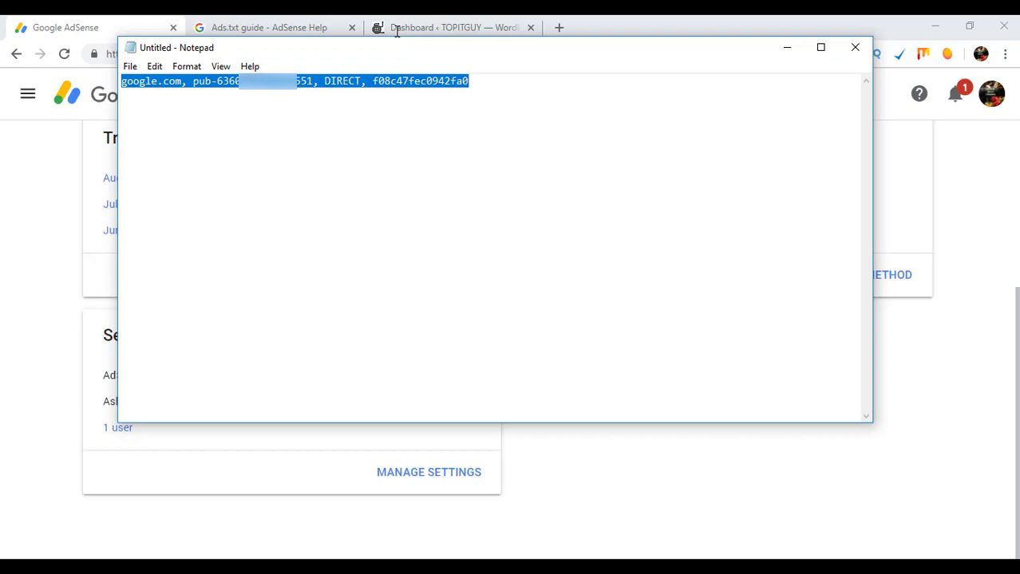
# Switch from Notepad to the WordPress dashboard browser tab.
pyautogui.click(453, 28)
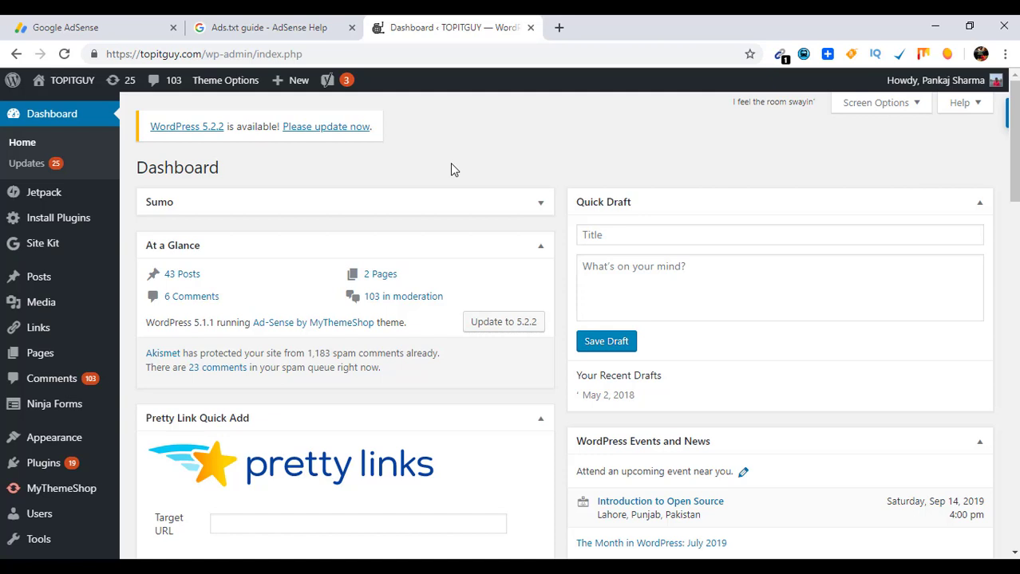
pyautogui.moveTo(43, 463)
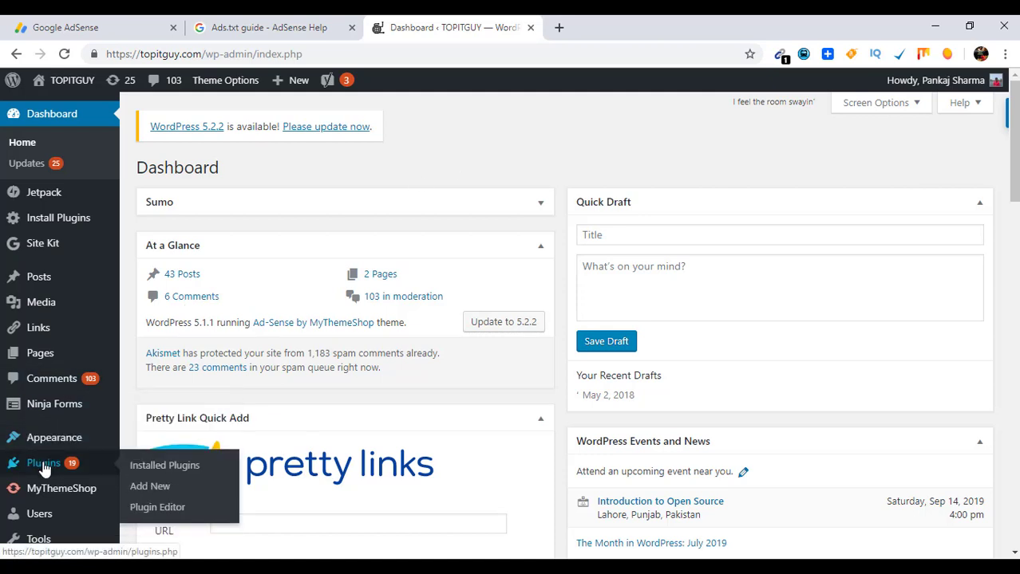
pyautogui.moveTo(150, 487)
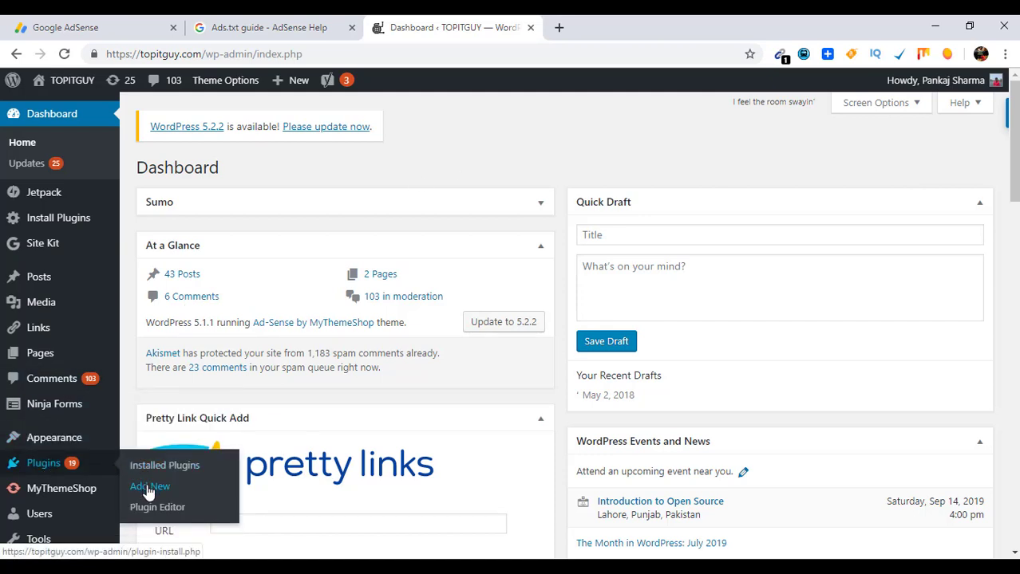
# Search the Add Plugins directory for 'ads.txt' so Ads.txt Manager is listed.
pyautogui.click(150, 485)
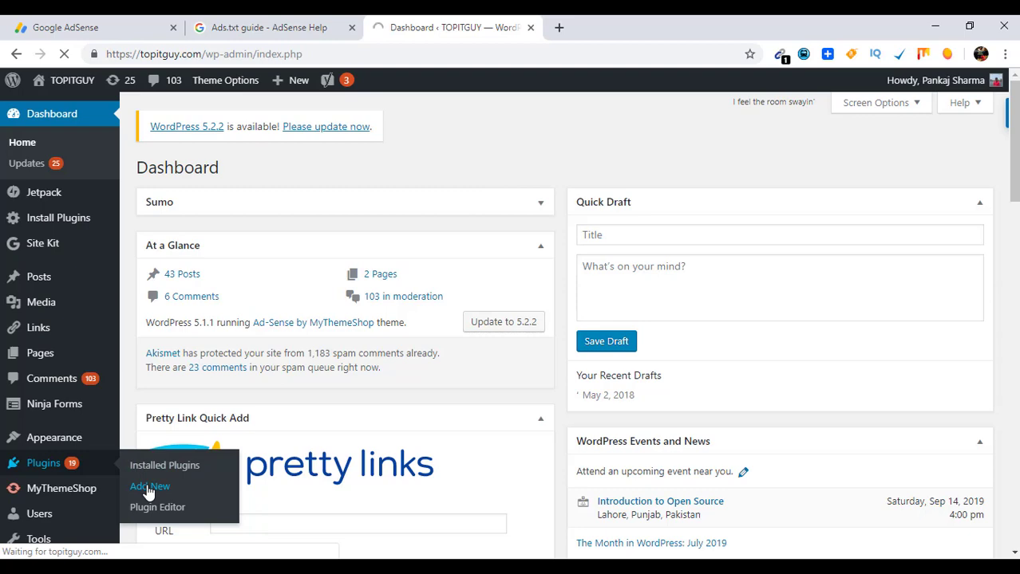
pyautogui.click(150, 485)
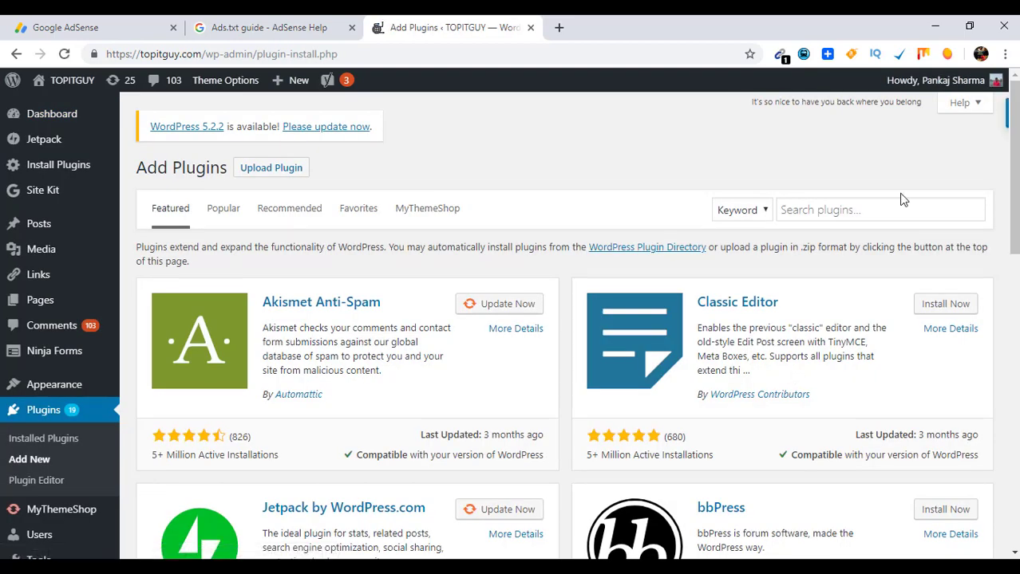
pyautogui.click(881, 209)
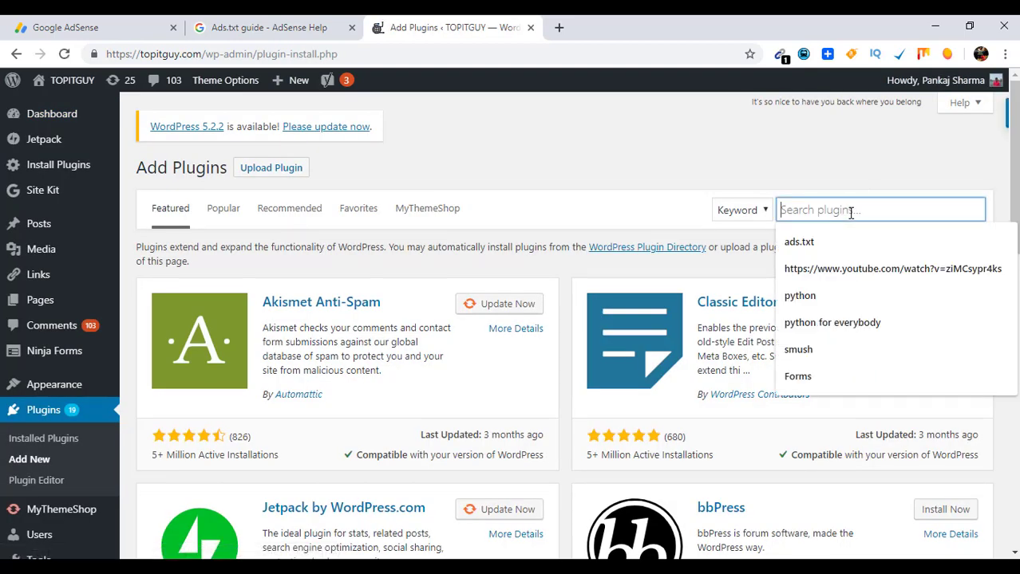
pyautogui.write('ads.txt')
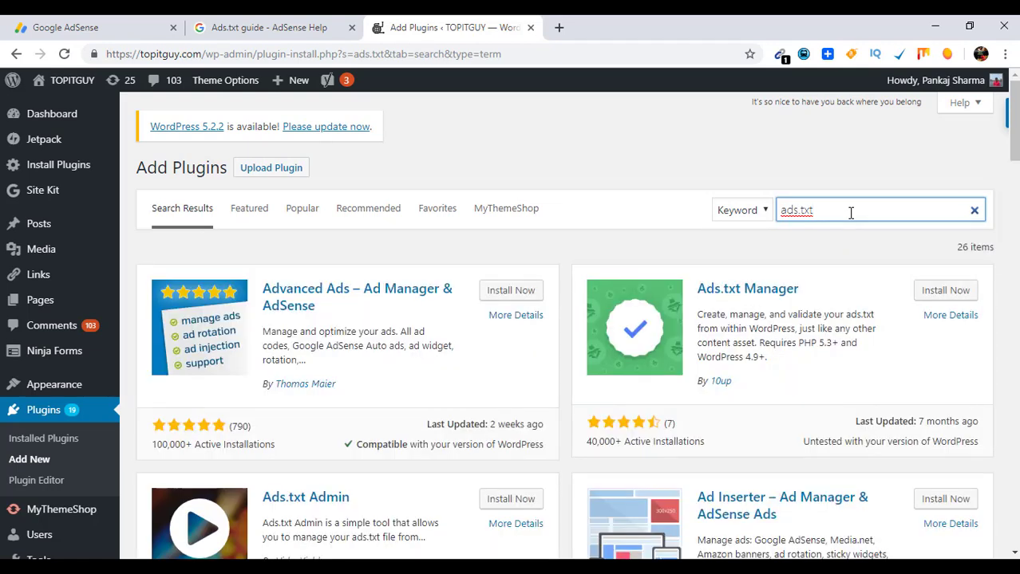
pyautogui.moveTo(884, 333)
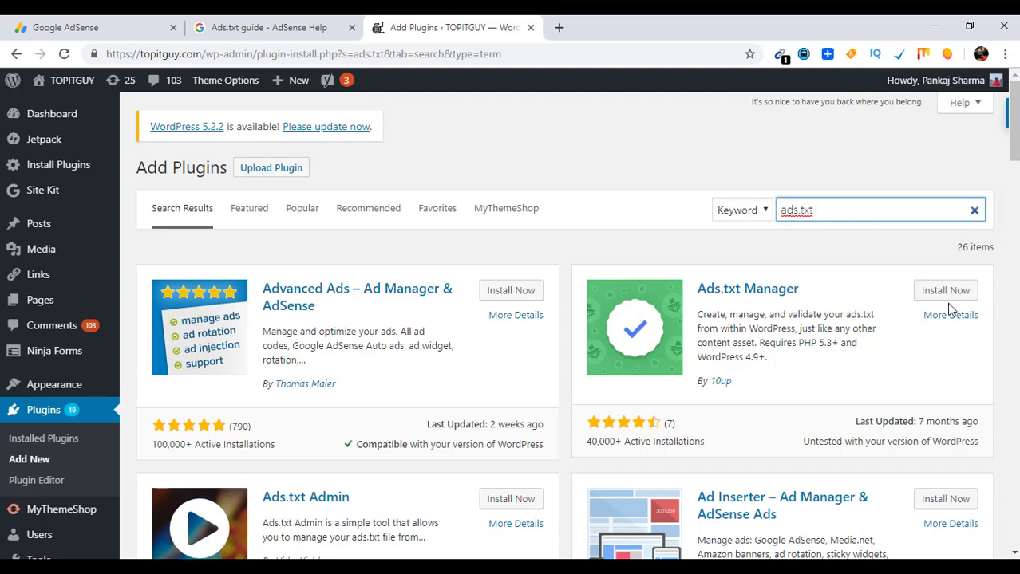
pyautogui.moveTo(829, 308)
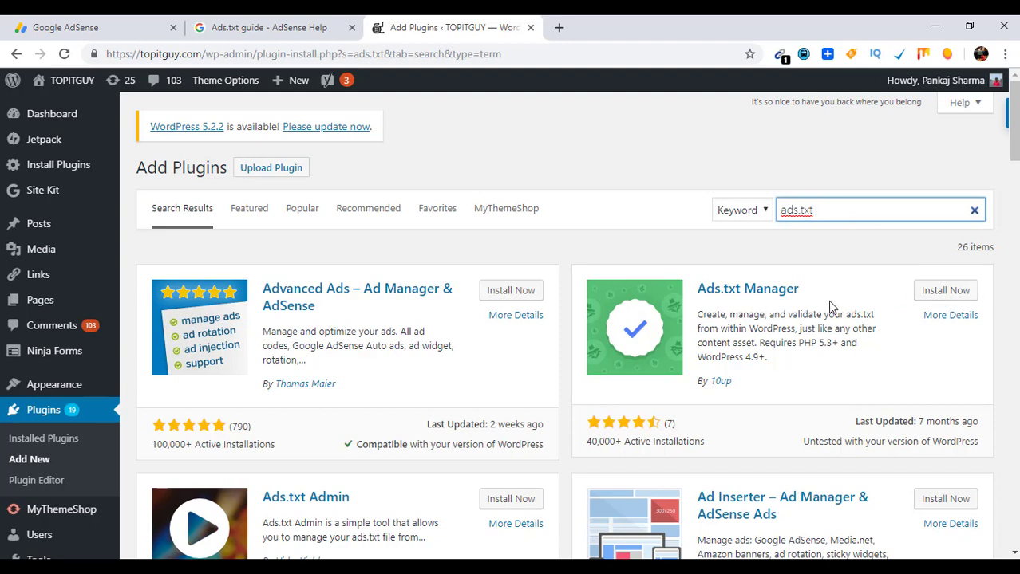
# Install Ads.txt Manager and activate it in the plugins list.
pyautogui.click(944, 291)
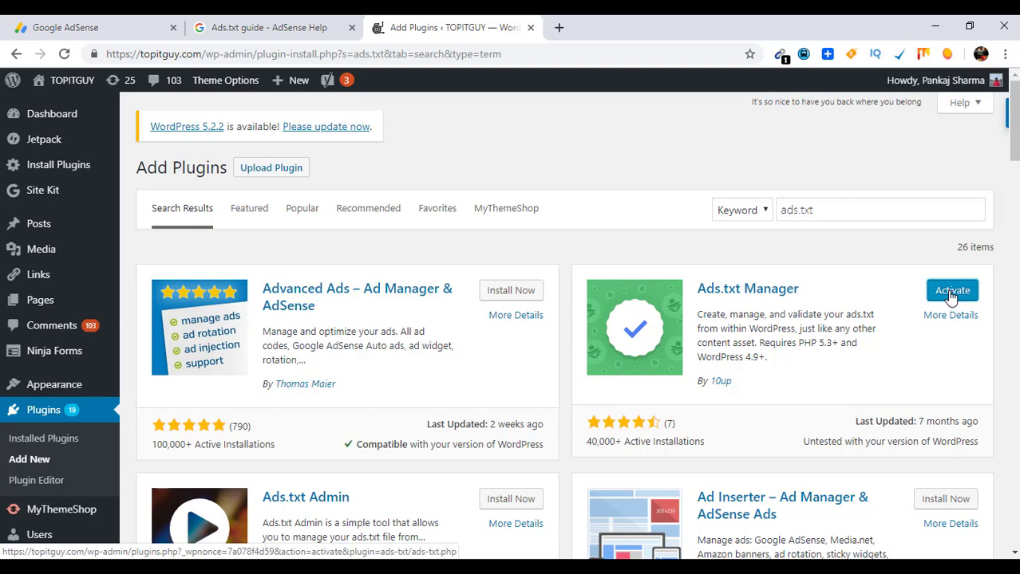
pyautogui.click(951, 290)
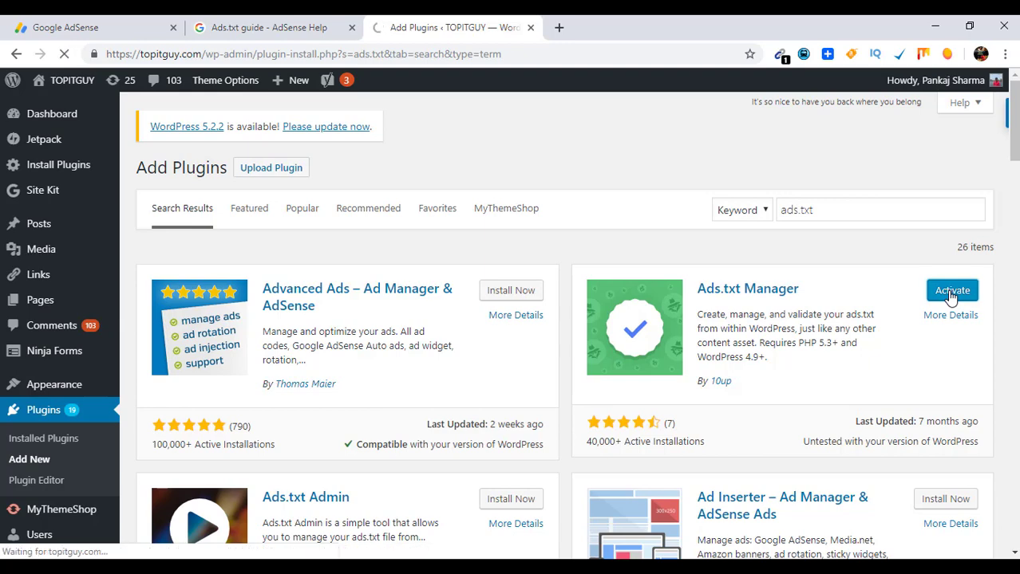
pyautogui.click(951, 290)
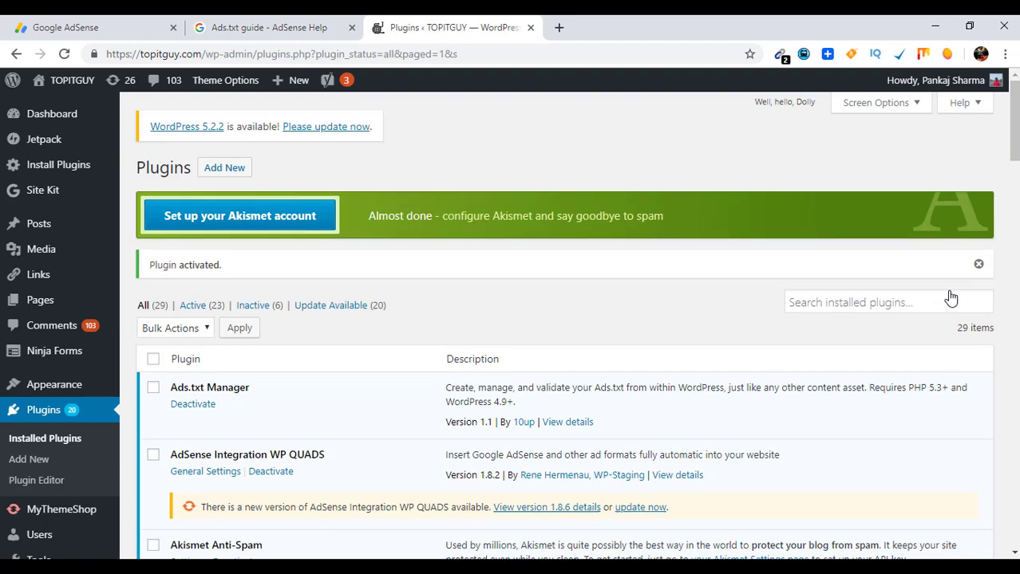
pyautogui.moveTo(29, 459)
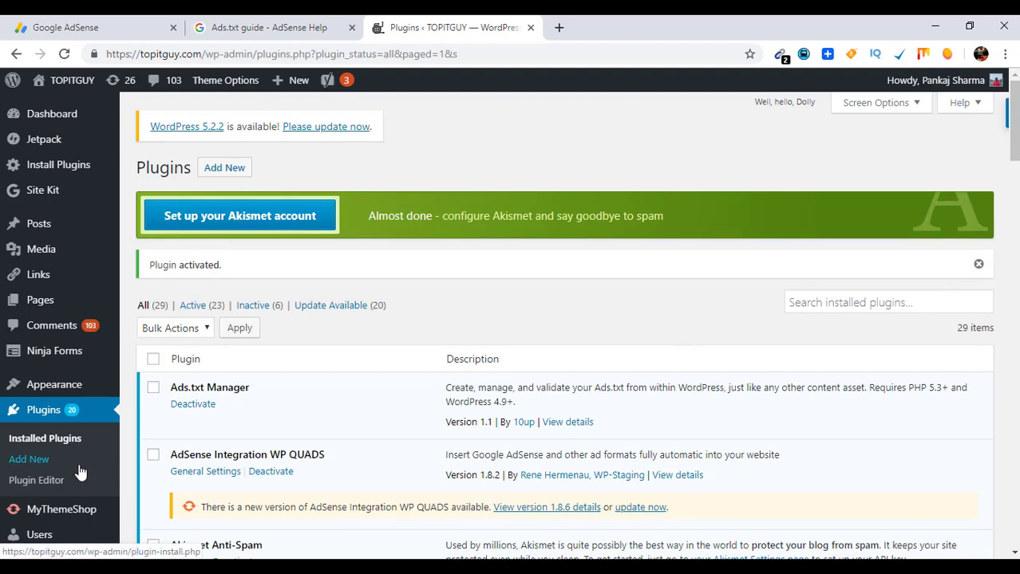
pyautogui.moveTo(39, 275)
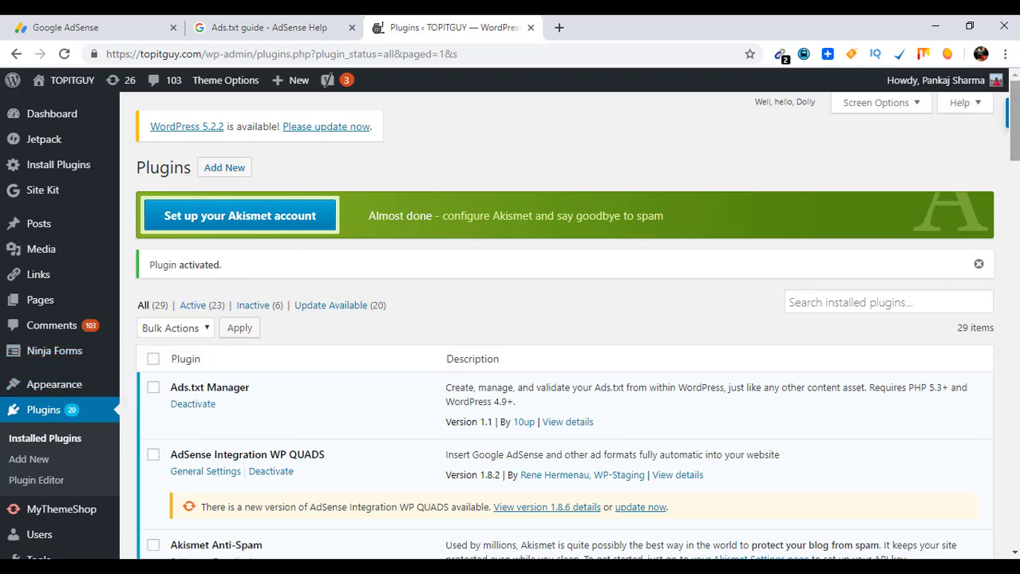
pyautogui.scroll(-3)
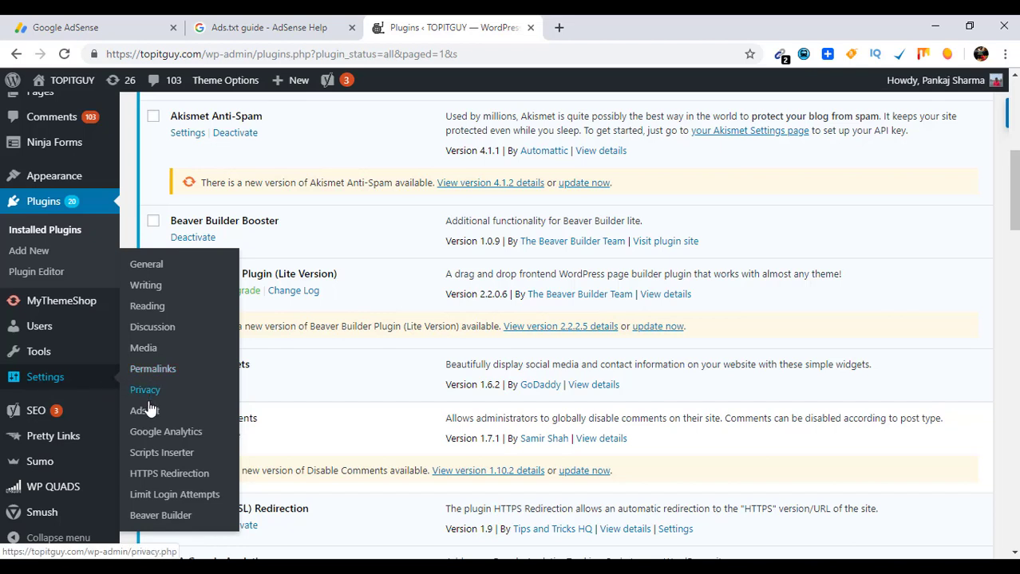
# Open Settings > Ads.txt to reach the empty Manage Ads.txt editor.
pyautogui.click(143, 411)
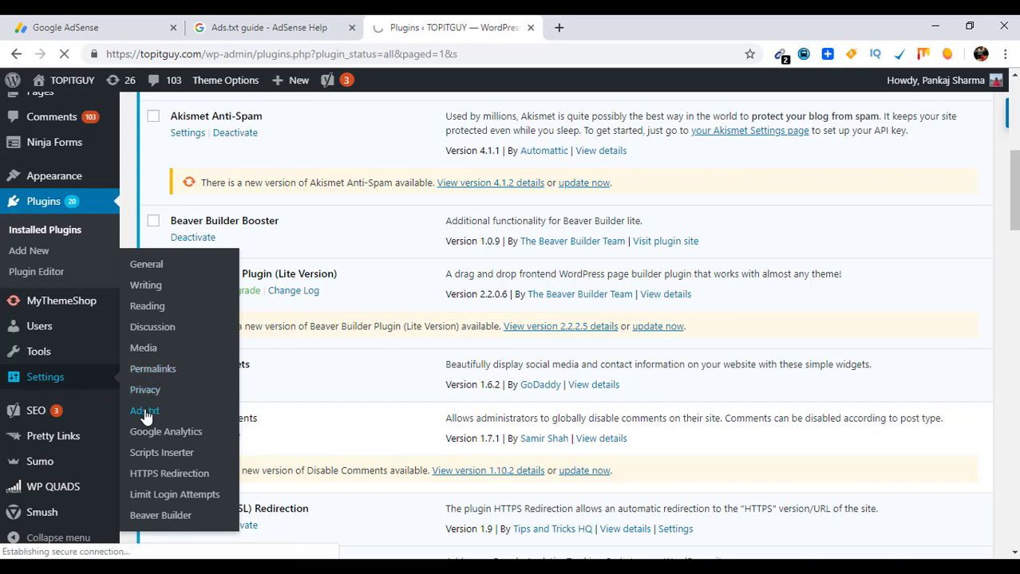
pyautogui.click(144, 410)
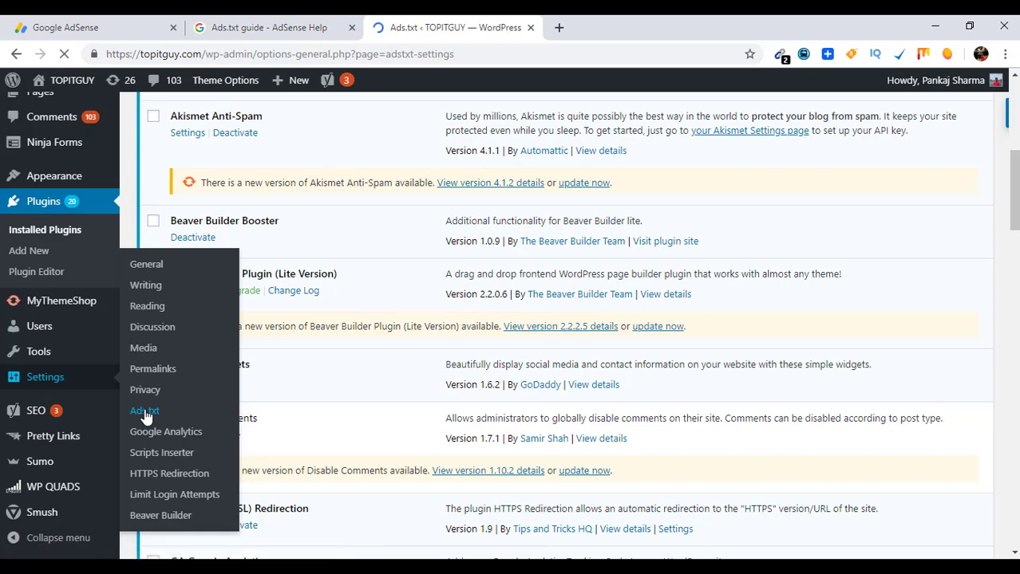
pyautogui.click(144, 410)
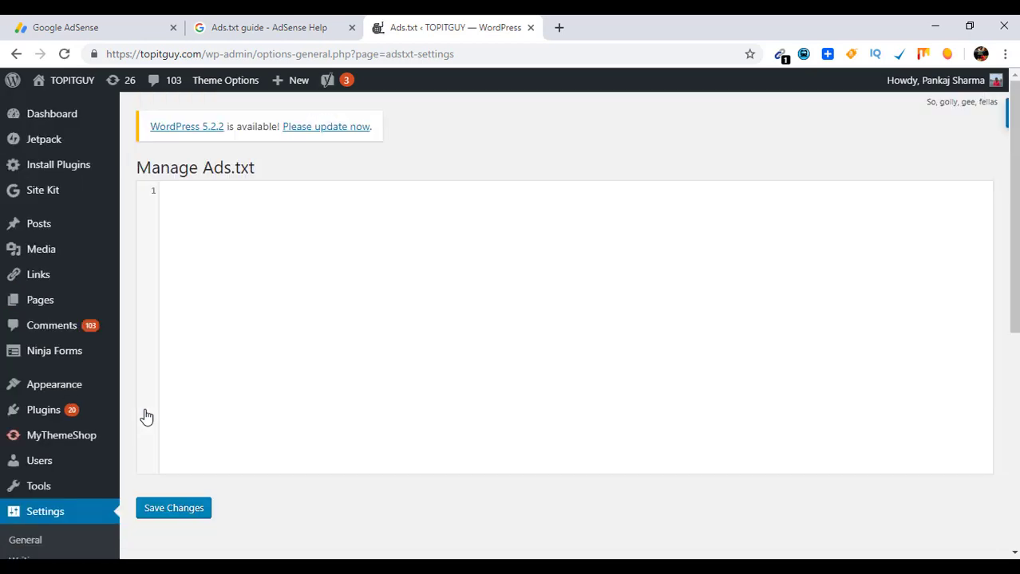
pyautogui.moveTo(464, 488)
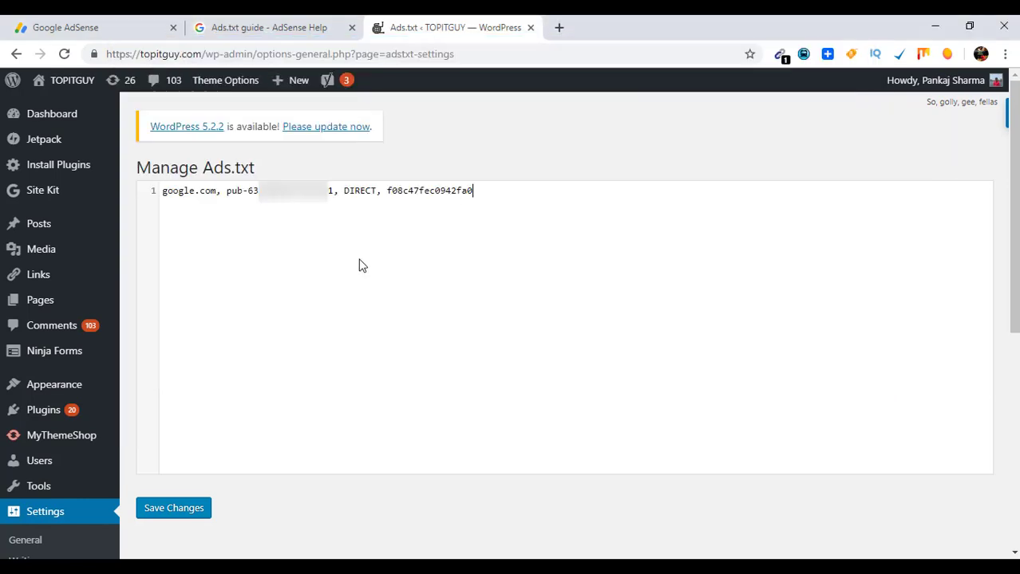
# Save the google.com DIRECT publisher line as the site's ads.txt content.
pyautogui.click(173, 507)
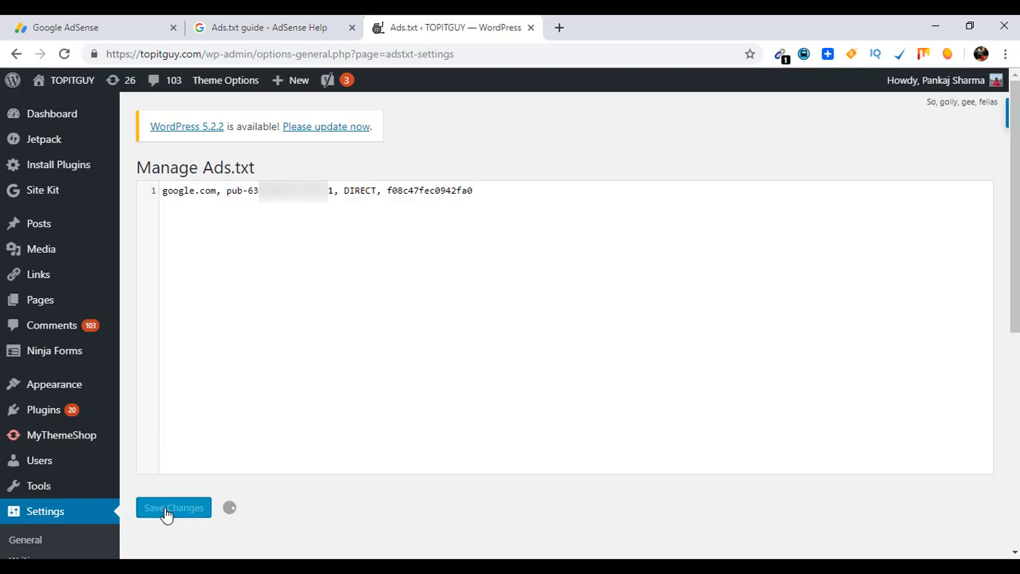
pyautogui.click(172, 507)
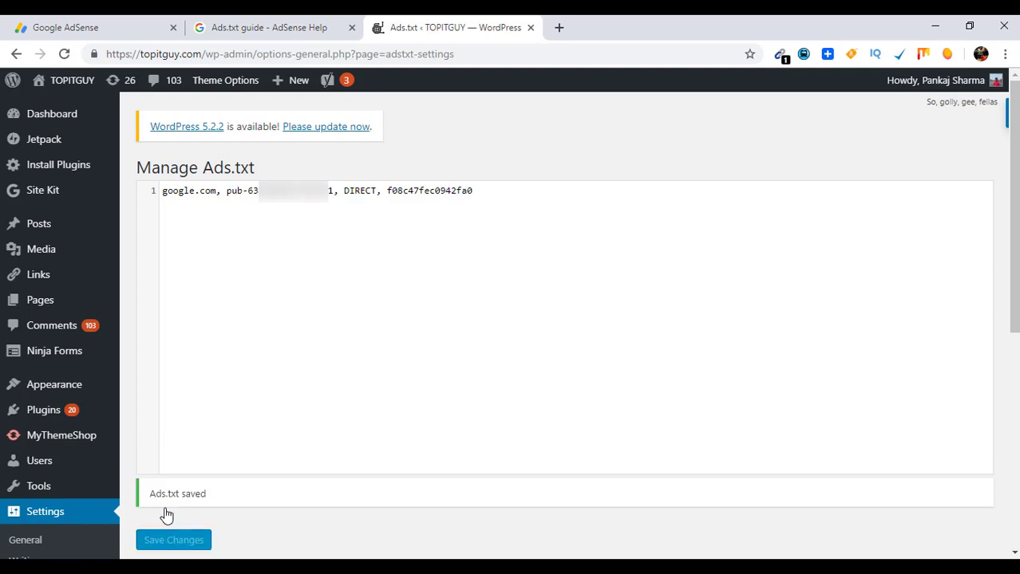